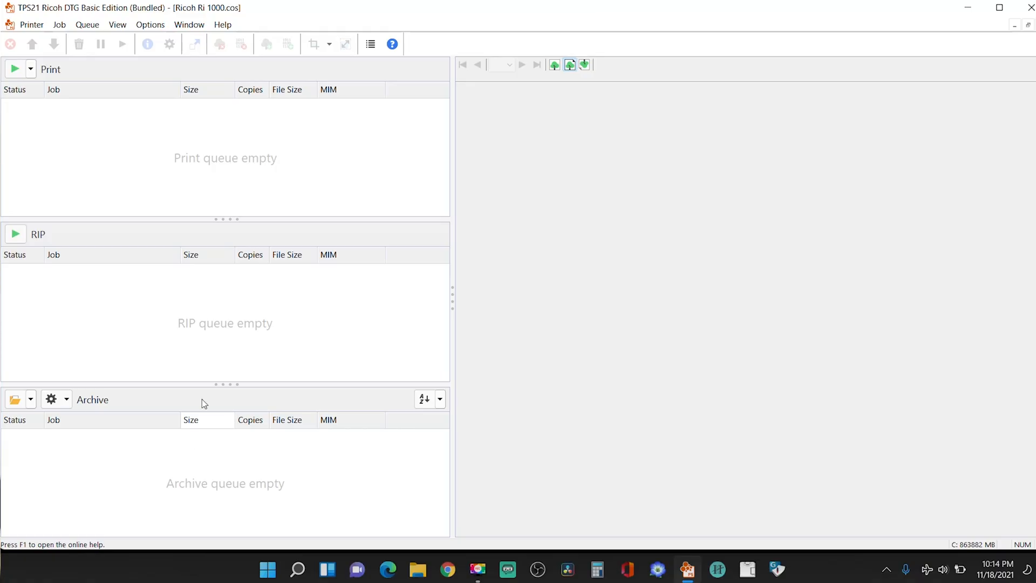
mouse_move(208, 141)
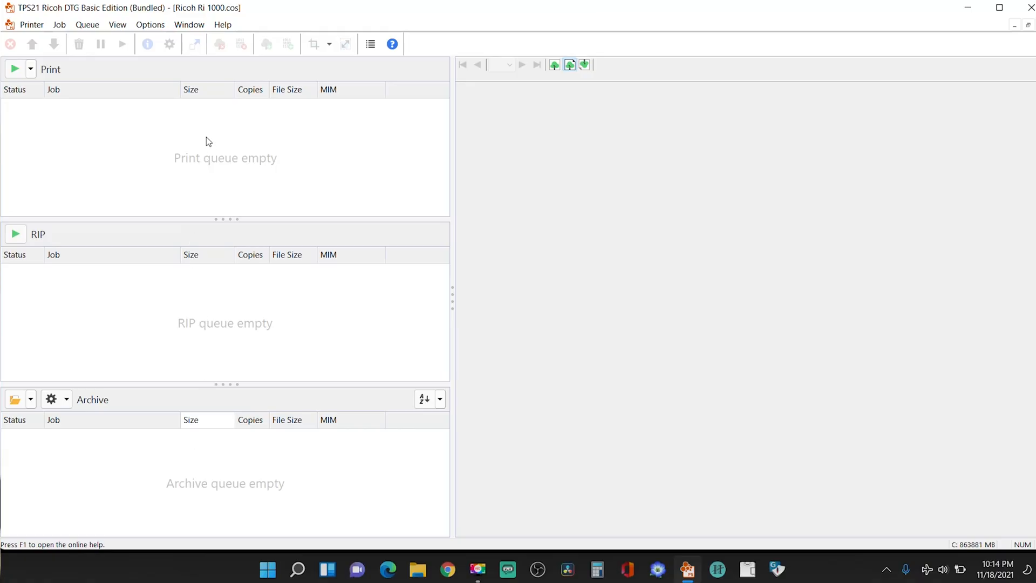
mouse_move(323, 122)
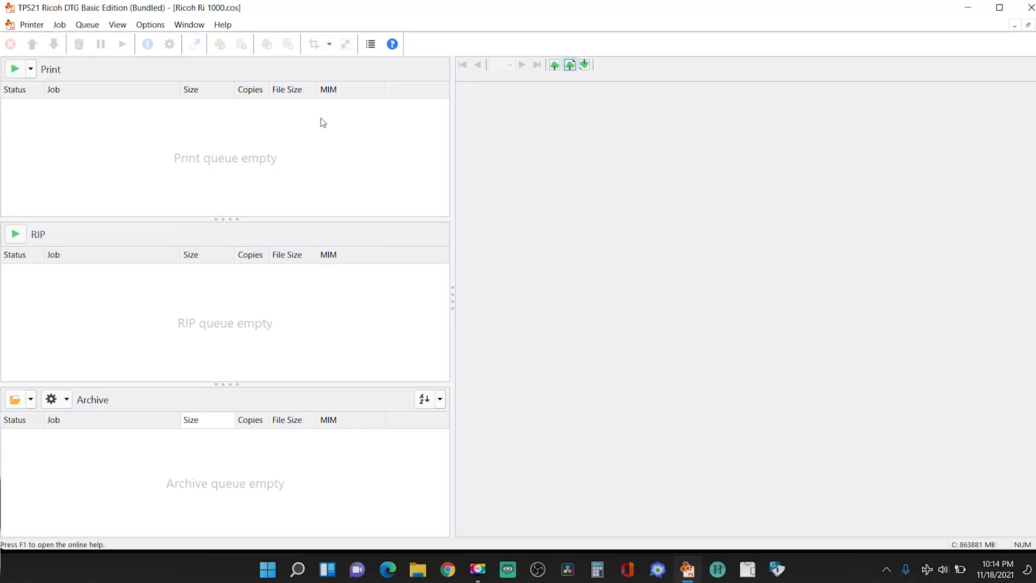